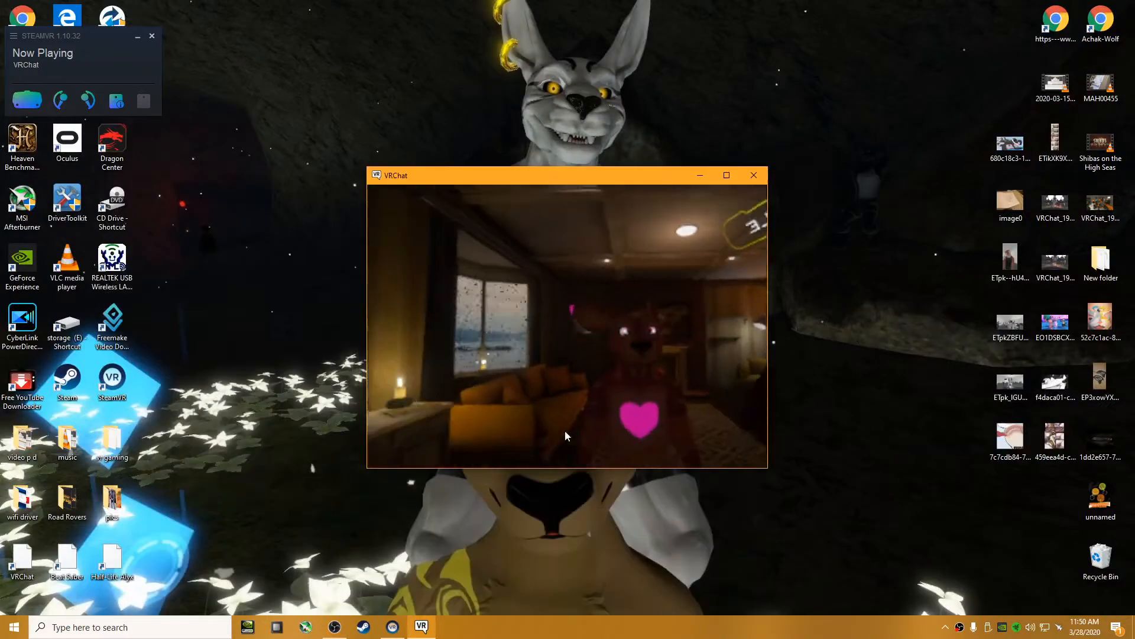
- Maximize the VRChat window so the cabin world fills the whole screen
{"action": "left_click", "coordinate": [727, 175]}
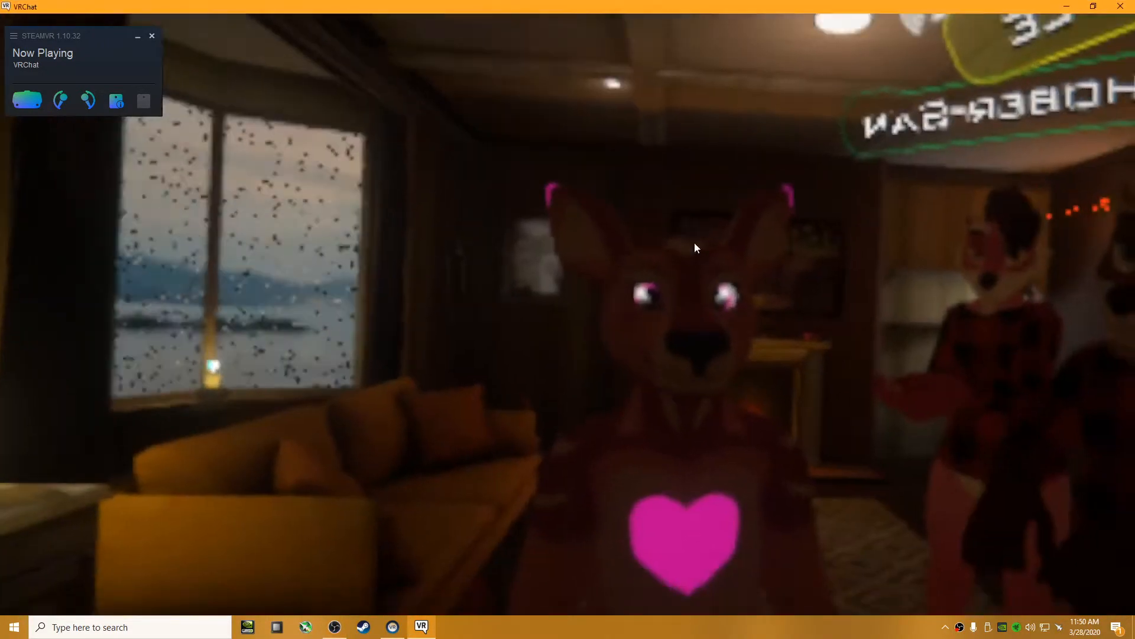